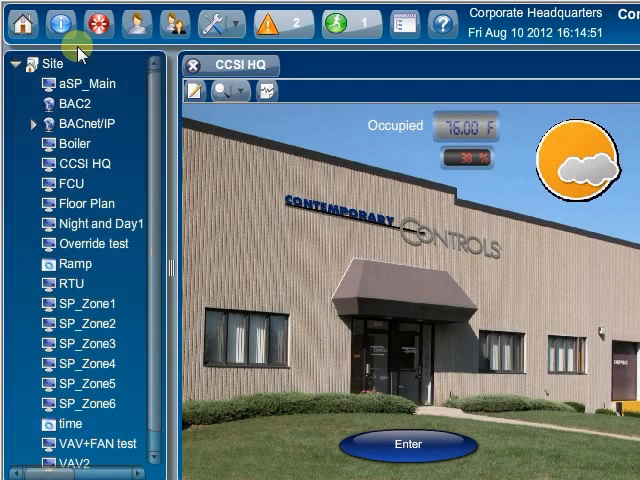
{"action": "mouse_move", "coordinate": [78, 42]}
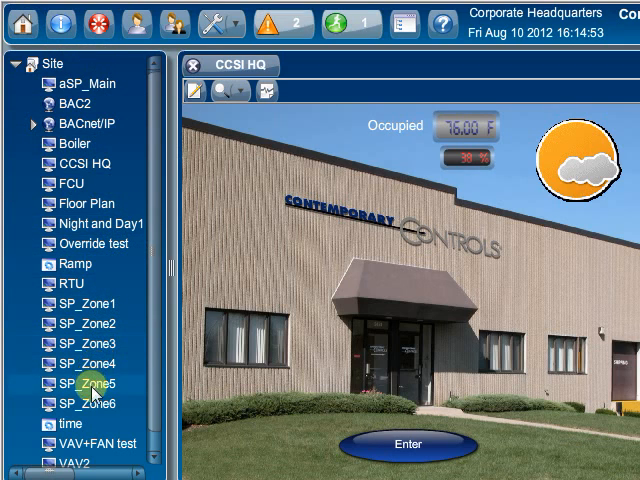
{"action": "mouse_move", "coordinate": [400, 172]}
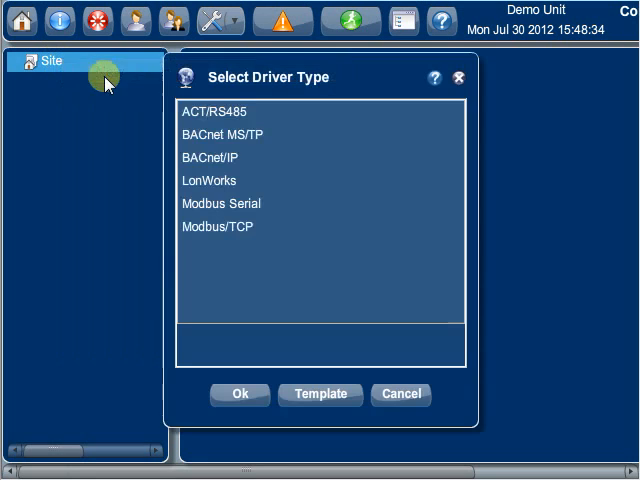
- Choose BACnet/IP in Select Driver Type and confirm it as the site's first network
{"action": "left_click", "coordinate": [204, 156]}
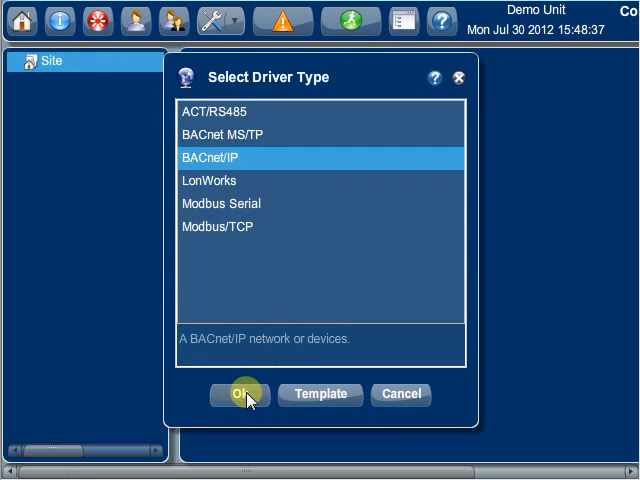
{"action": "left_click", "coordinate": [236, 394]}
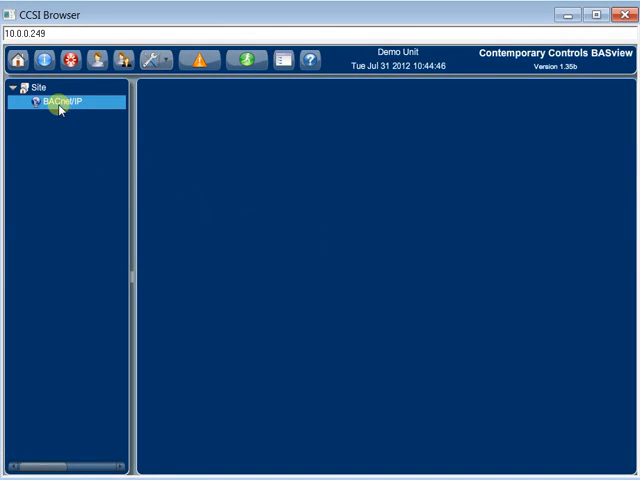
- Scan the BACnet/IP network from New Device to add the BAS Remote device
{"action": "right_click", "coordinate": [66, 106]}
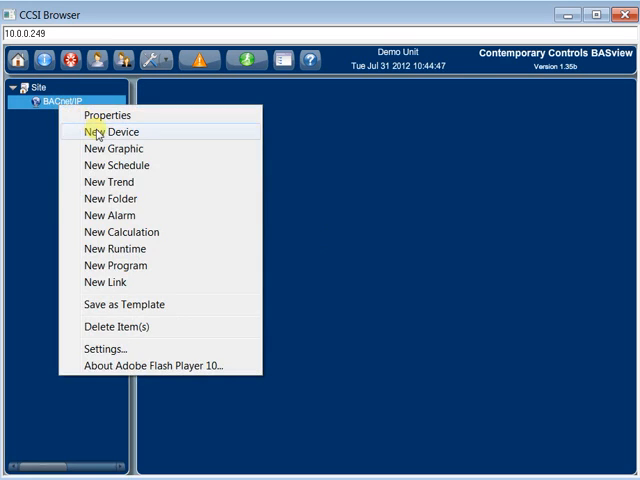
{"action": "left_click", "coordinate": [104, 132]}
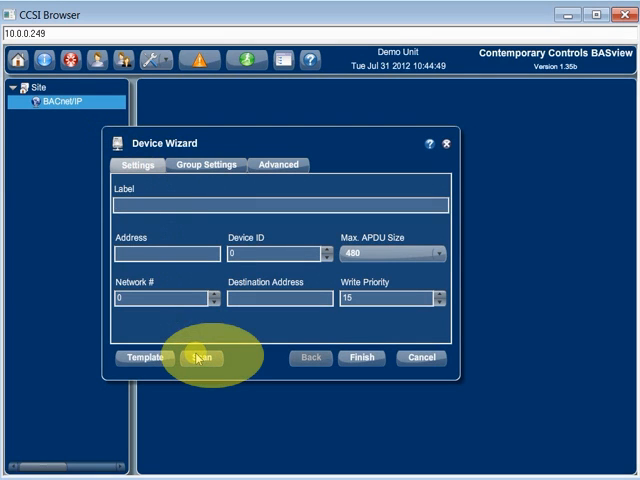
{"action": "left_click", "coordinate": [196, 358]}
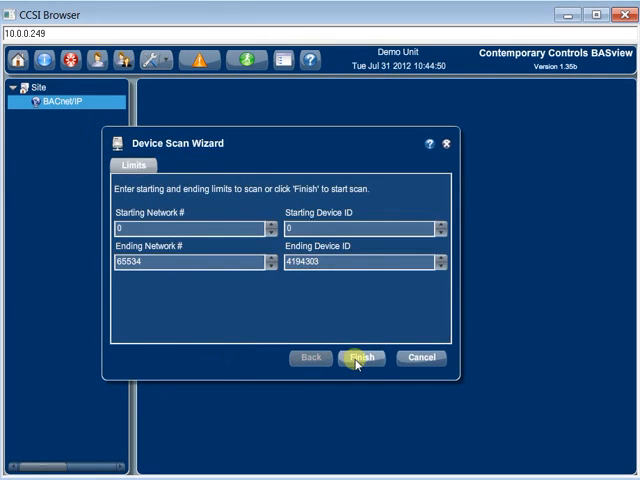
{"action": "left_click", "coordinate": [360, 358]}
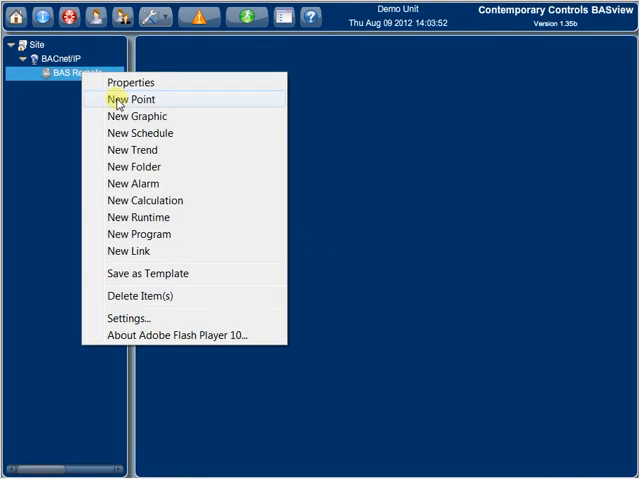
- Start the Point Scan Wizard on BAS Remote to discover its points
{"action": "left_click", "coordinate": [132, 100]}
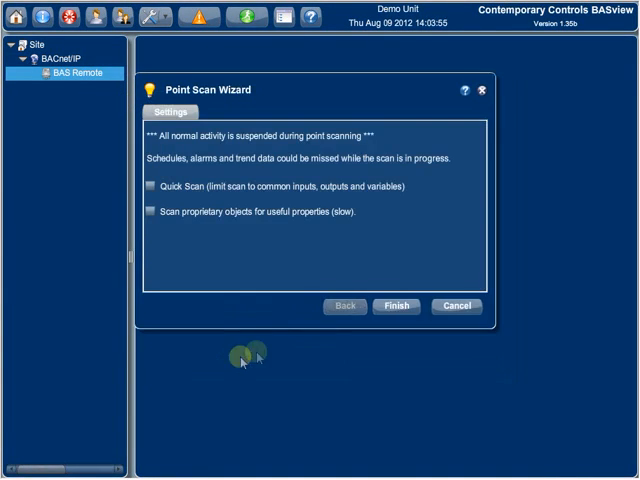
{"action": "left_click", "coordinate": [396, 306]}
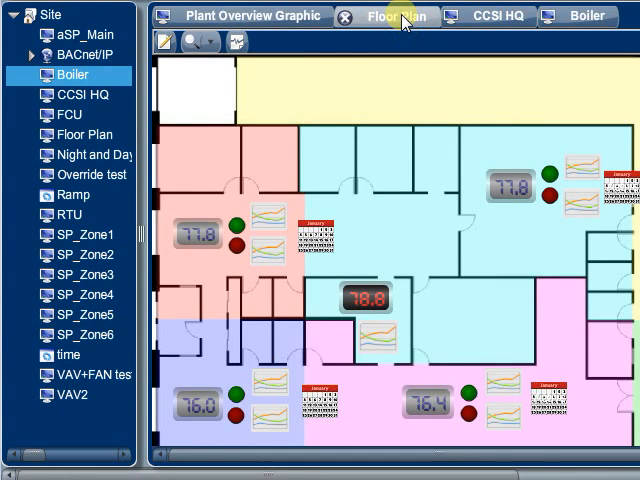
- View the Floor Plan and Plant Overview graphics, then browse Component Templates for graphic1
{"action": "left_click", "coordinate": [246, 16]}
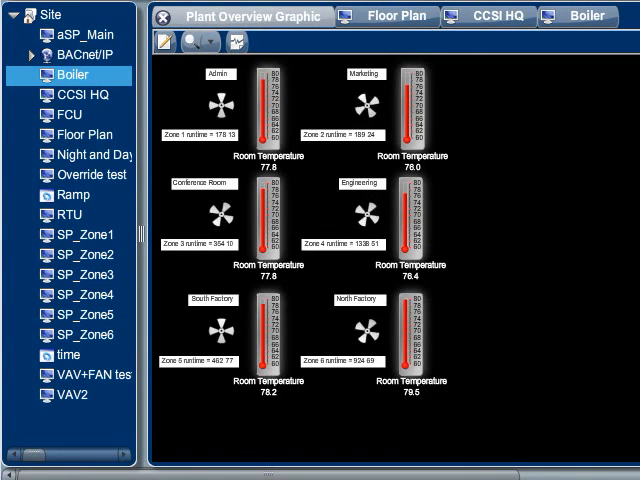
{"action": "left_click", "coordinate": [602, 22]}
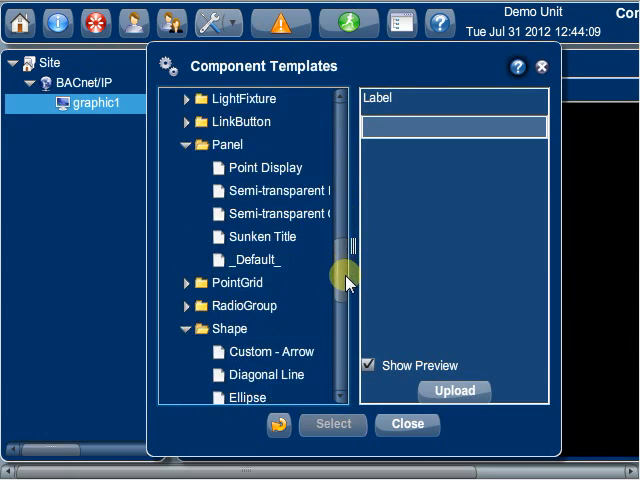
{"action": "left_click_drag", "start_coordinate": [348, 278], "coordinate": [358, 340]}
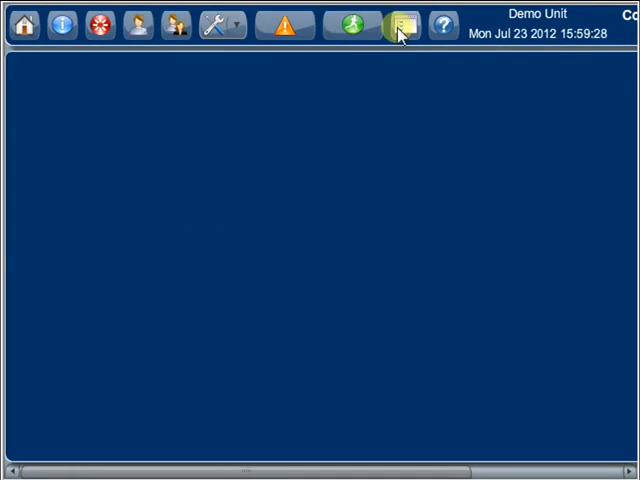
- In Sked1 set weekday hours, the 09/03/12 exception and Room Temp's active/inactive values
{"action": "left_click", "coordinate": [396, 22]}
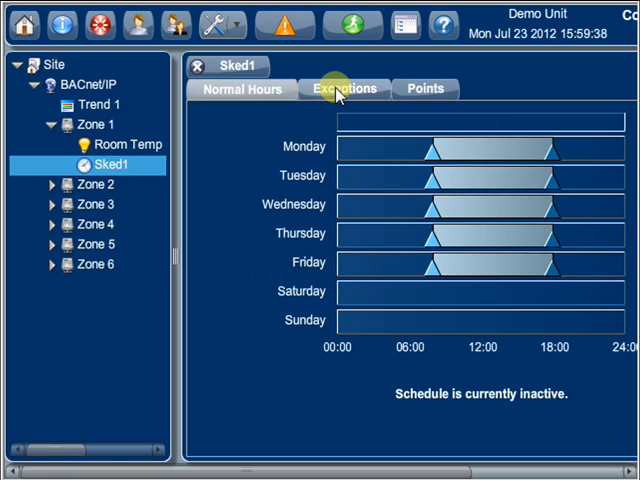
{"action": "left_click", "coordinate": [344, 88]}
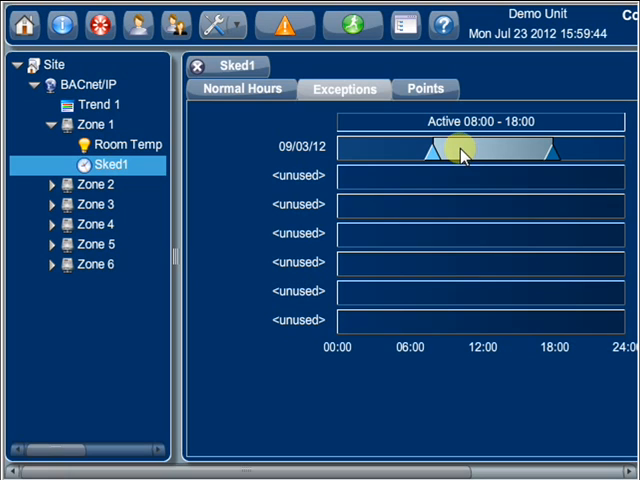
{"action": "left_click", "coordinate": [238, 88]}
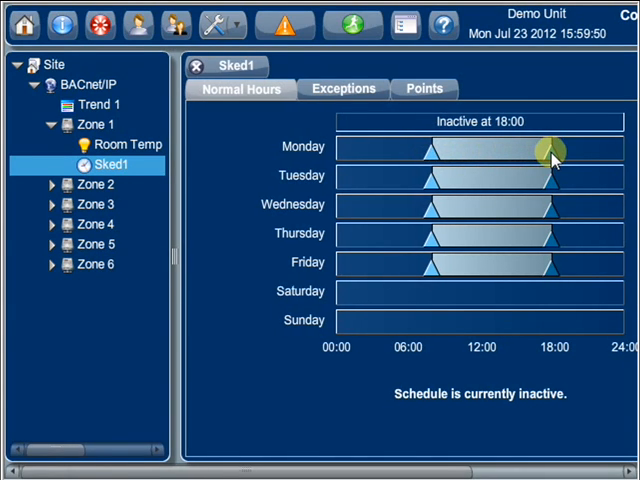
{"action": "left_click", "coordinate": [424, 88]}
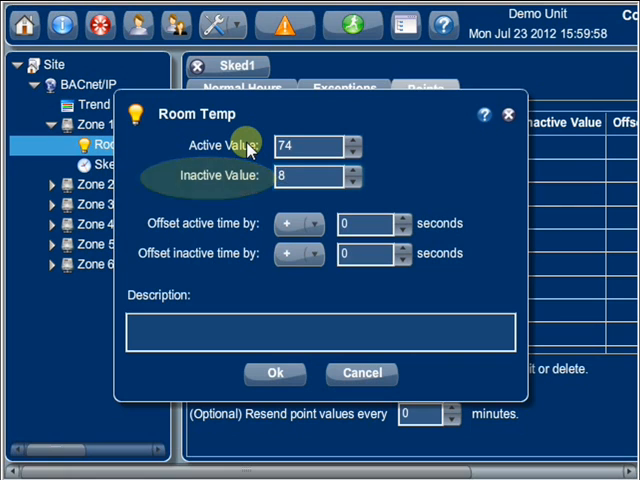
{"action": "left_click", "coordinate": [276, 372]}
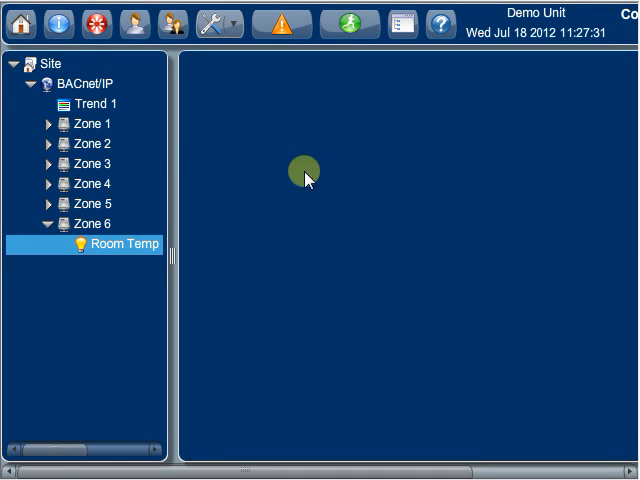
- In Trend 1 record six zones' Room Temp every minute and set the chart's date range
{"action": "left_click", "coordinate": [92, 104]}
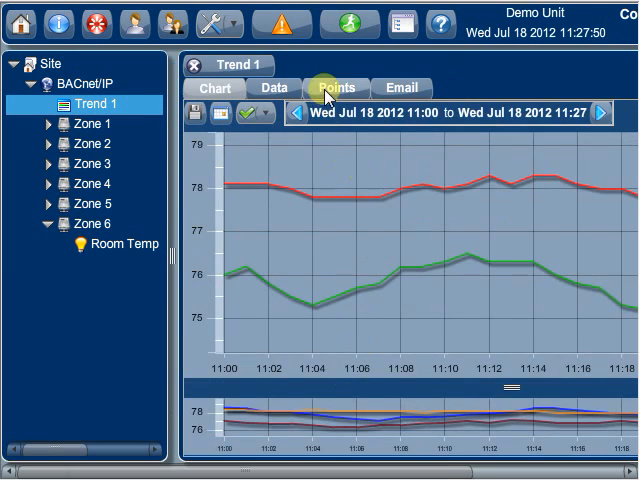
{"action": "left_click", "coordinate": [336, 88]}
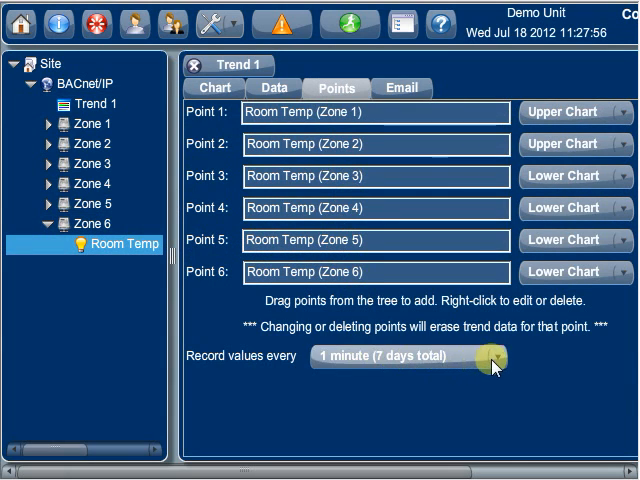
{"action": "left_click", "coordinate": [212, 88]}
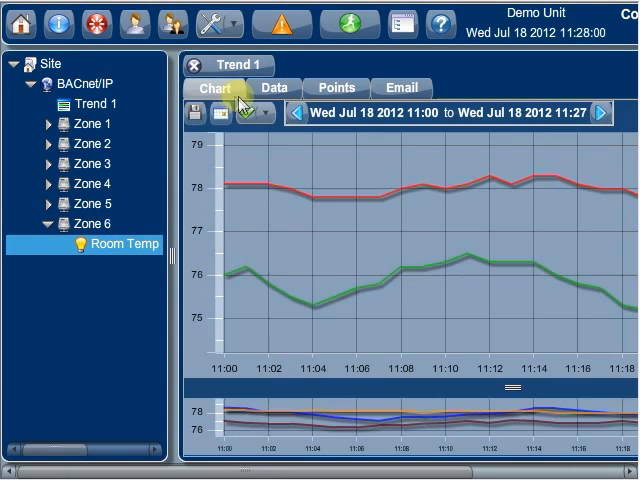
{"action": "left_click", "coordinate": [272, 88]}
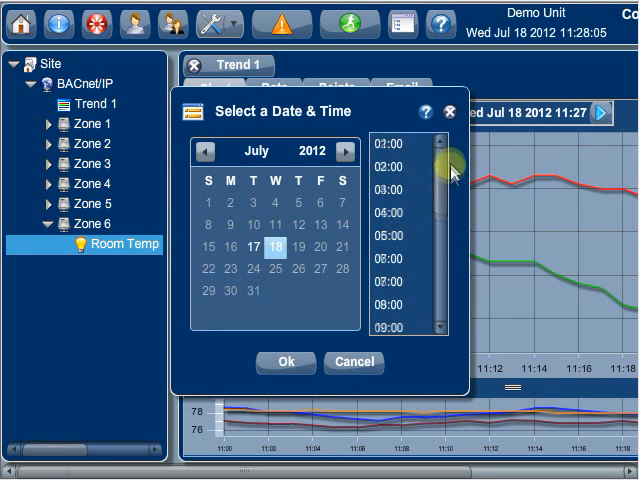
{"action": "left_click", "coordinate": [396, 192]}
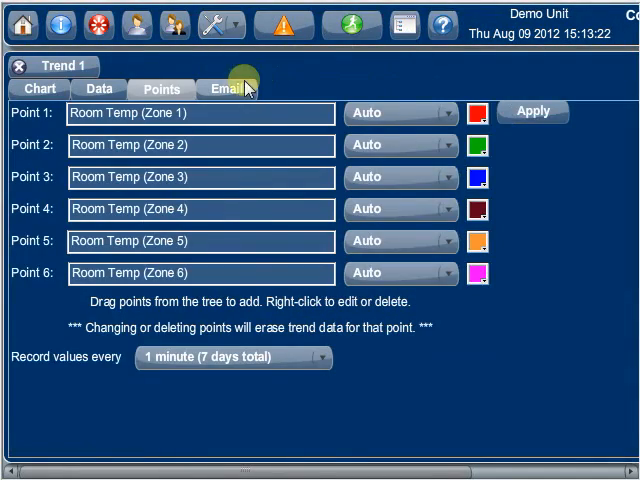
{"action": "left_click", "coordinate": [228, 88]}
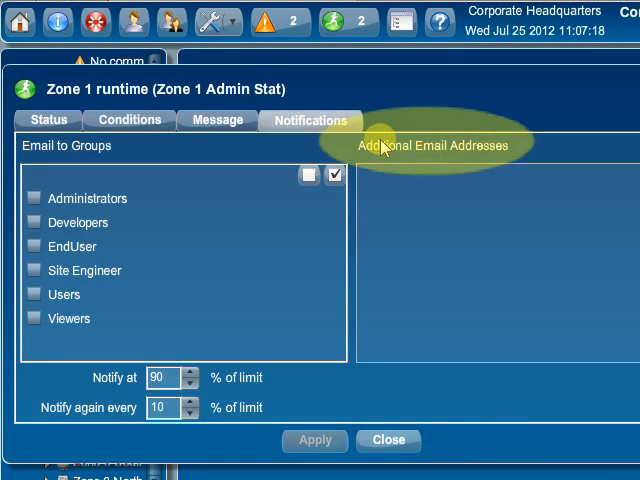
{"action": "mouse_move", "coordinate": [398, 162]}
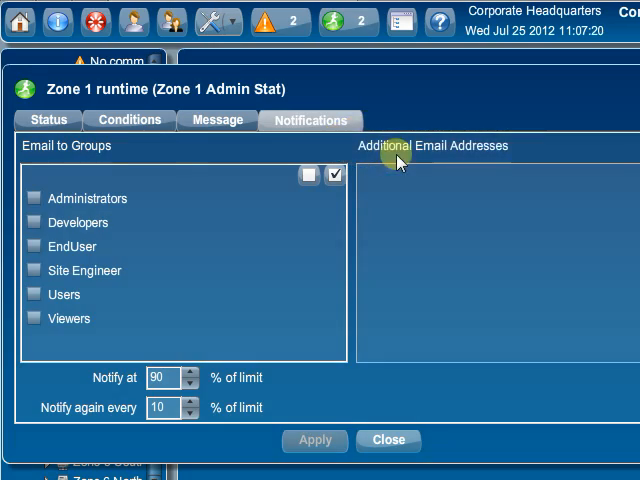
- Add an extra email address for Zone 1 runtime notifications at 90% and every 10%
{"action": "left_click", "coordinate": [128, 120]}
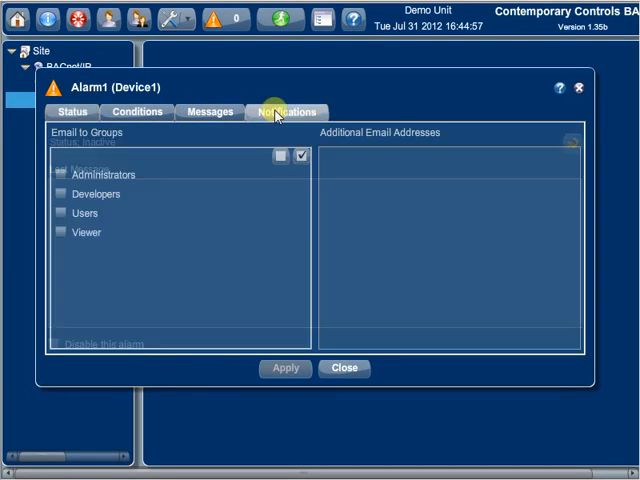
- Notify the Users group, set Point 1 above 75 for 3 minutes, and close Alarm1 and its log
{"action": "left_click", "coordinate": [60, 212]}
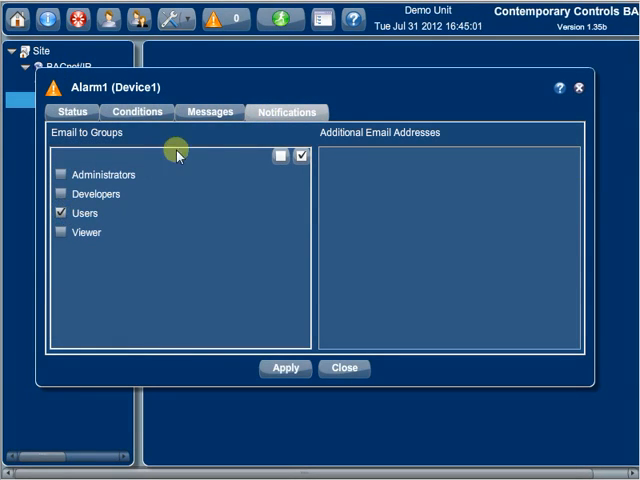
{"action": "left_click", "coordinate": [136, 108]}
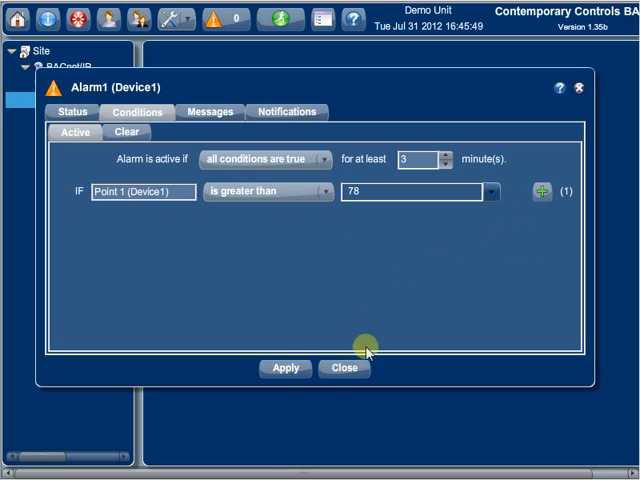
{"action": "left_click", "coordinate": [212, 22]}
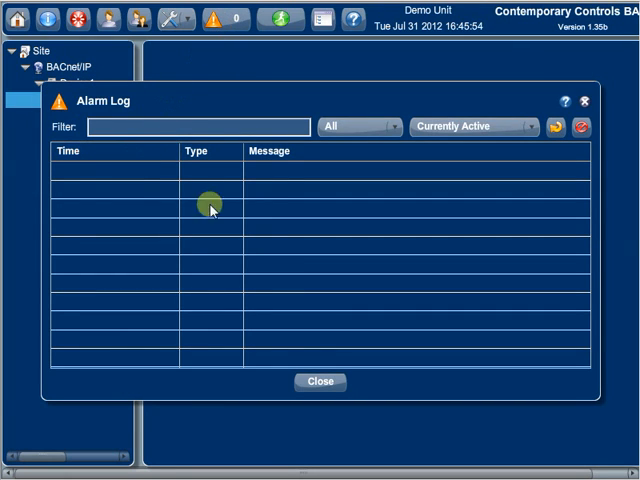
{"action": "left_click", "coordinate": [320, 380]}
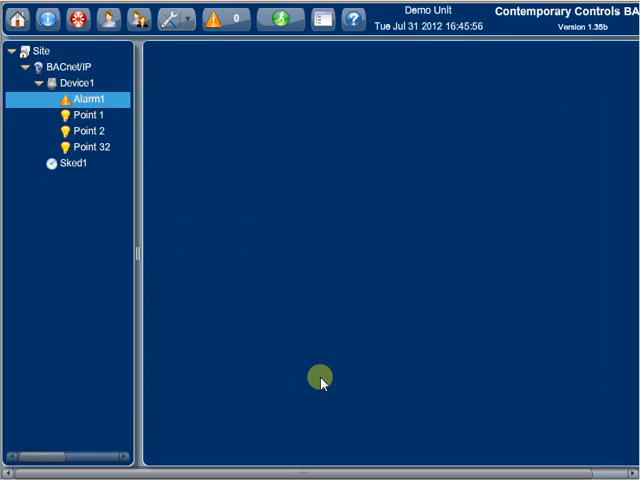